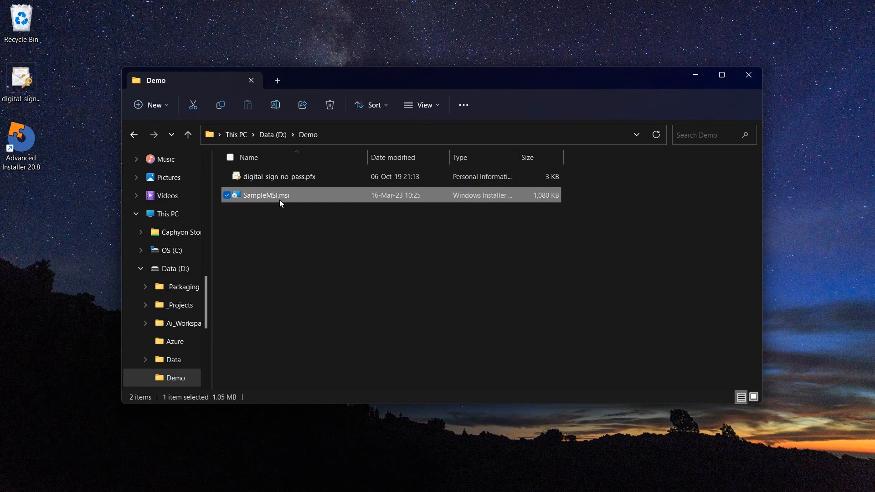
mouse_move(278, 176)
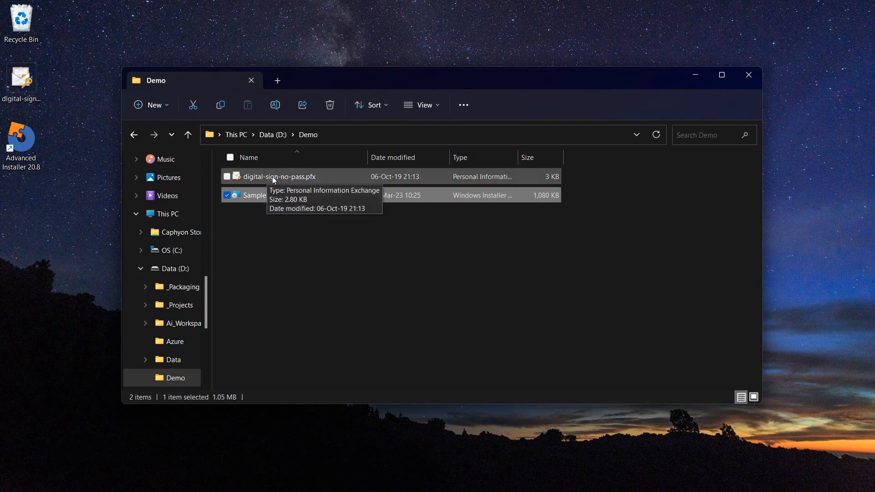
- Import the no-password PFX into an exportable X509Certificate2 and store the sampleMSI.msi path
click(279, 176)
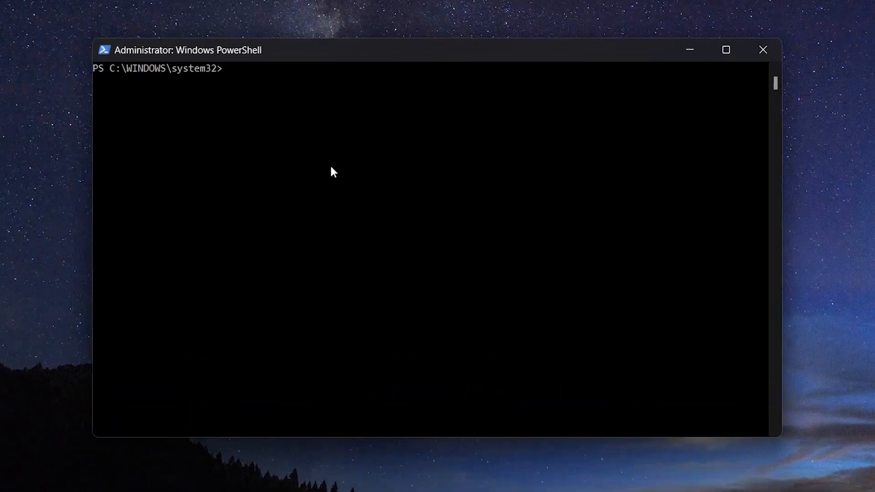
text($certificatePassword = ConvertTo-SecureString -String "YourCertificatePassword" -Force -AsPlainText)
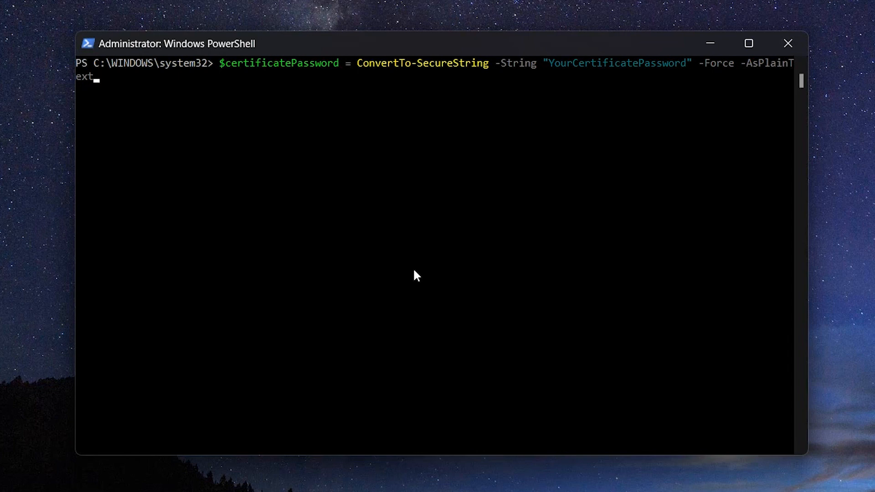
key(Backspace)
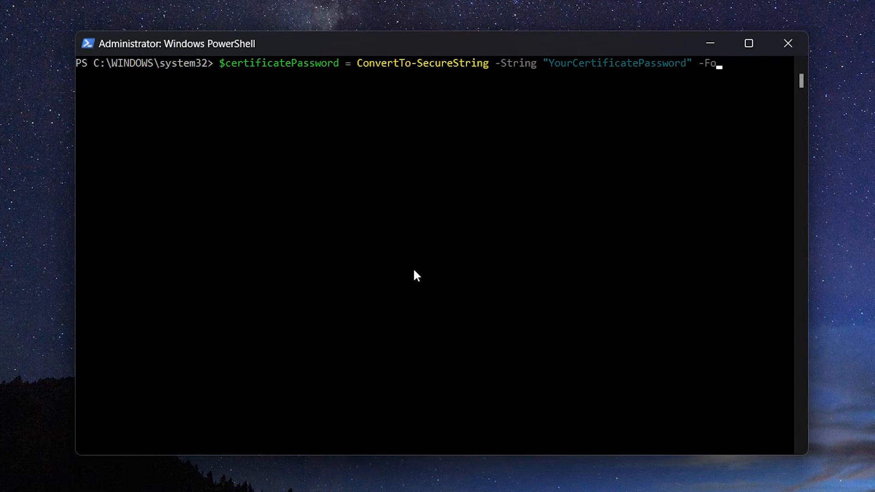
key(BackSpace)
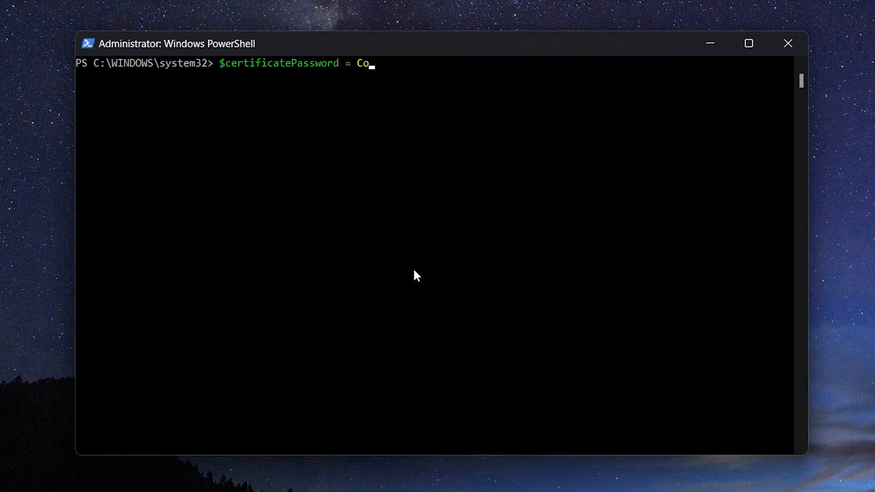
text("")
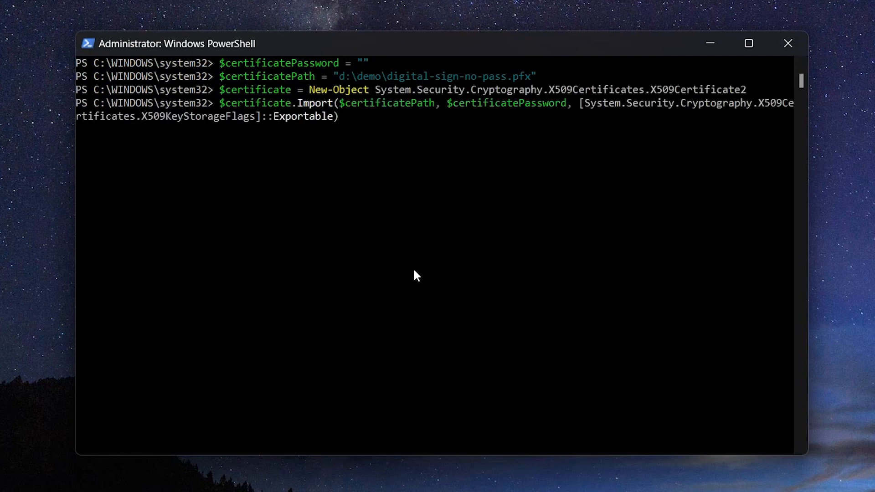
key(Return)
text($msiFilePath = "d:\demo\sampleMSI.msi)
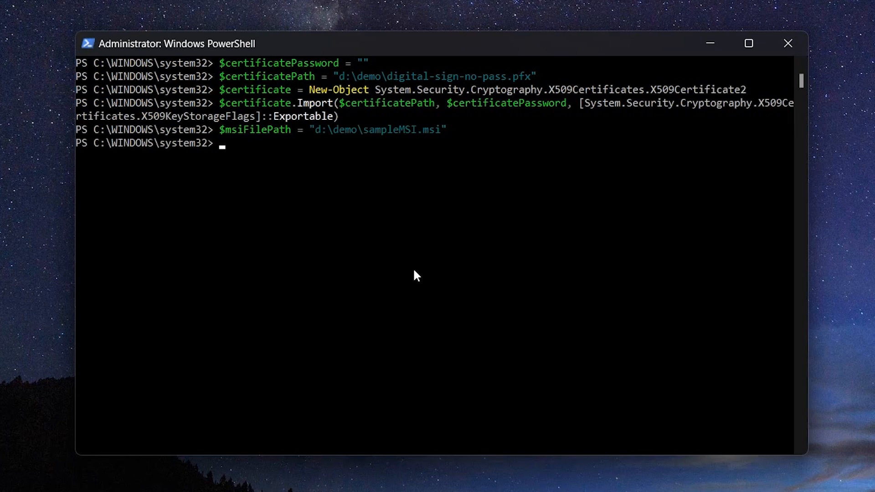
- Sign sampleMSI.msi with Set-AuthenticodeSignature using $certificate, then check it with Get-AuthenticodeSignature
text(Set-AuthenticodeSignature -FilePath $msiFilePath -Certificate $certificate)
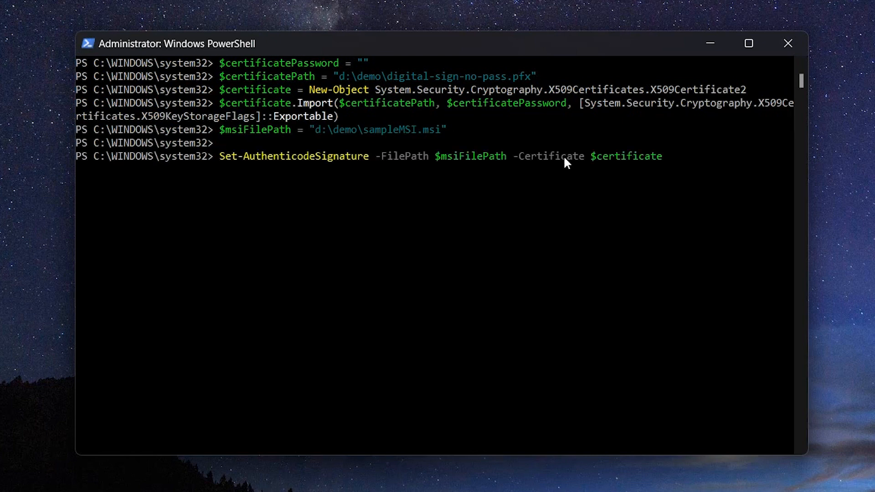
key(Return)
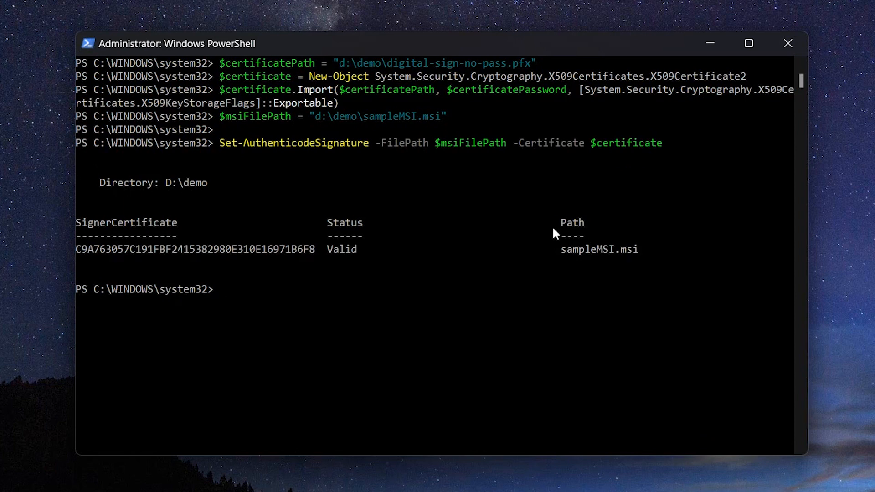
text(Get-AuthenticodeSignature -FilePath $msiFilePath)
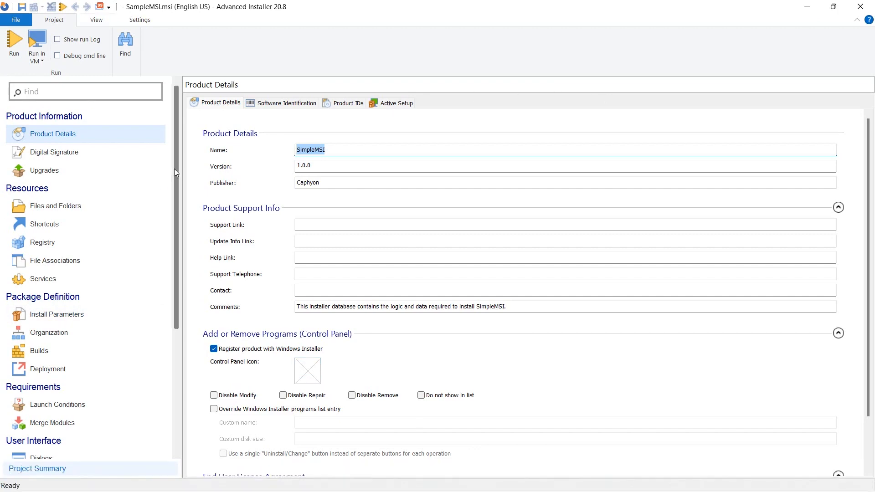
- Open the Digital Signature page under Product Information for SampleMSI
click(54, 151)
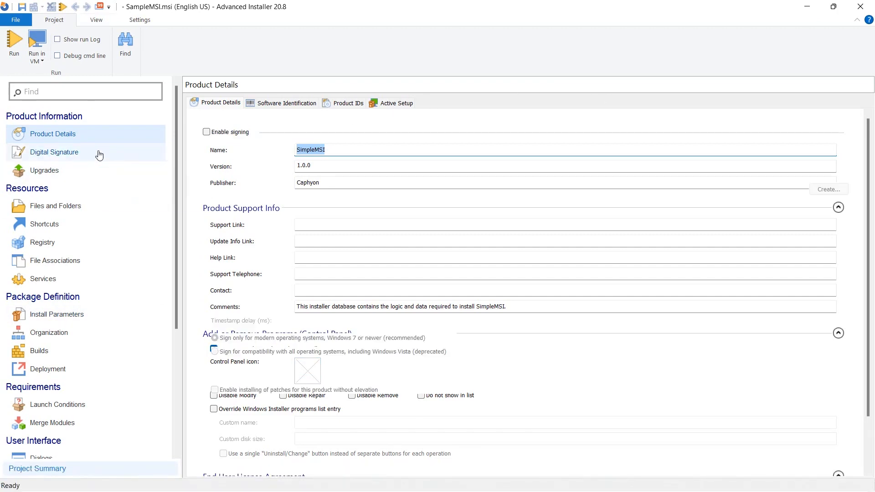
click(53, 152)
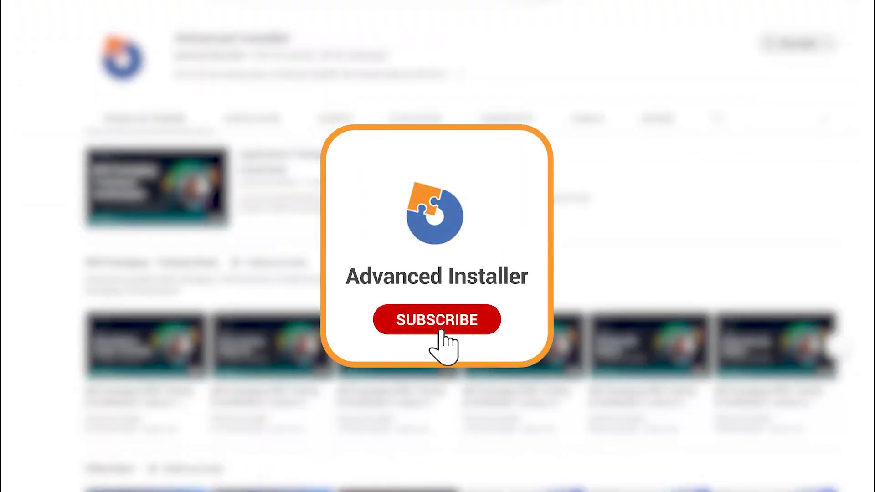
click(437, 319)
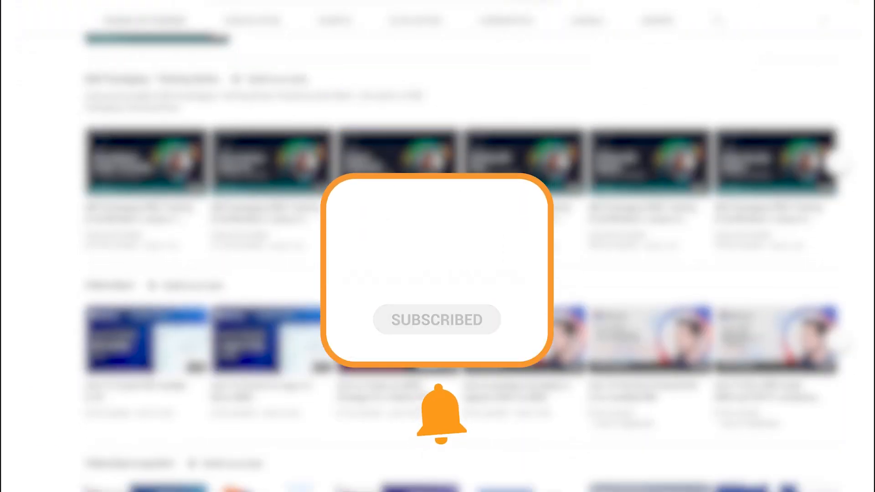